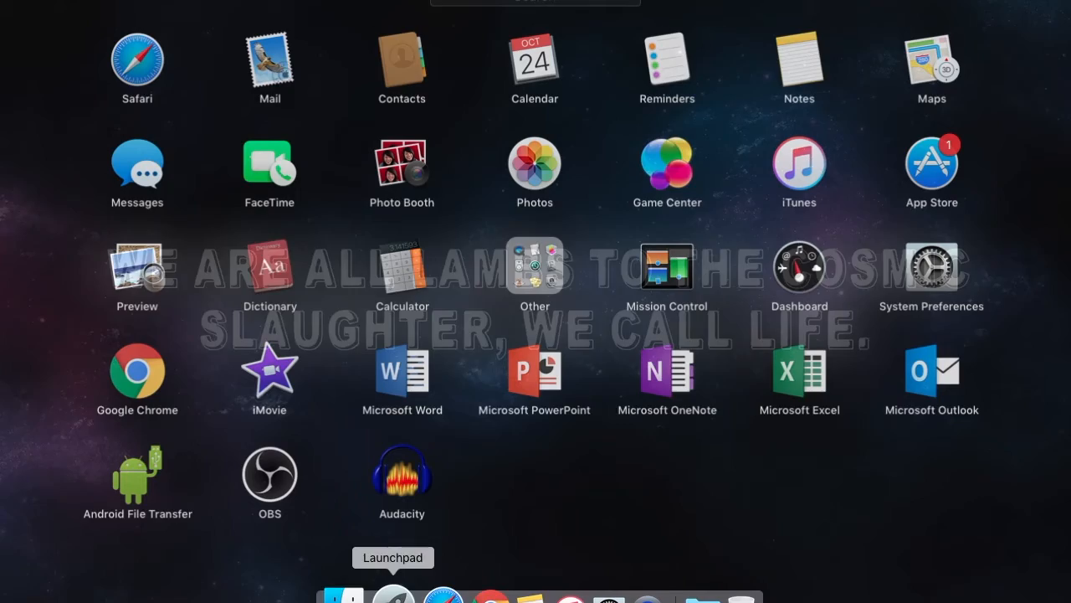
Launch OBS from Launchpad and enable Studio Mode with preview and program panes.
left_click(393, 594)
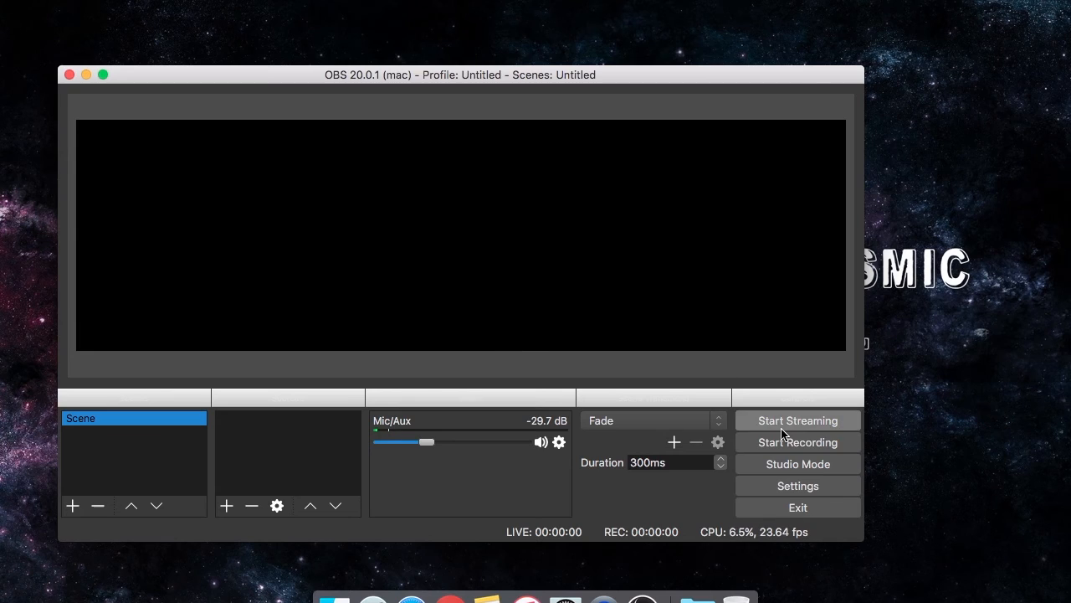
left_click(798, 463)
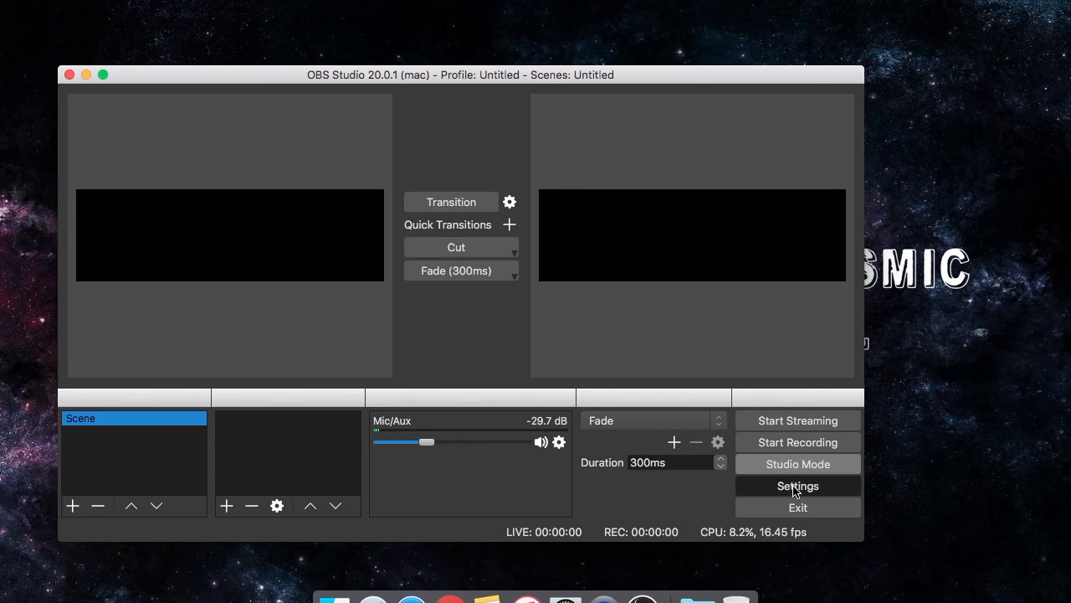
mouse_move(522, 267)
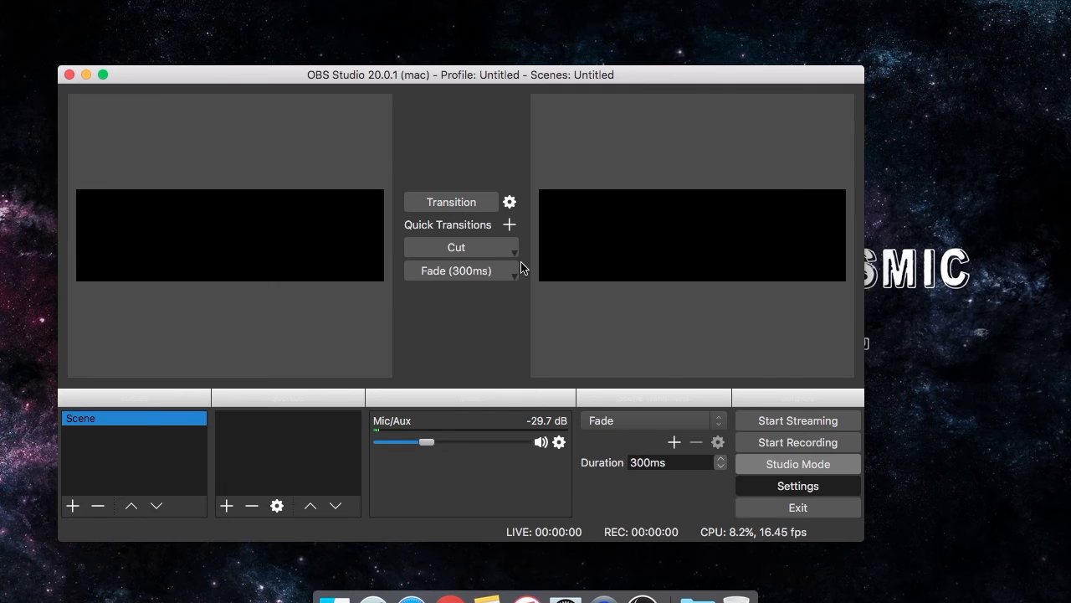
left_click(796, 485)
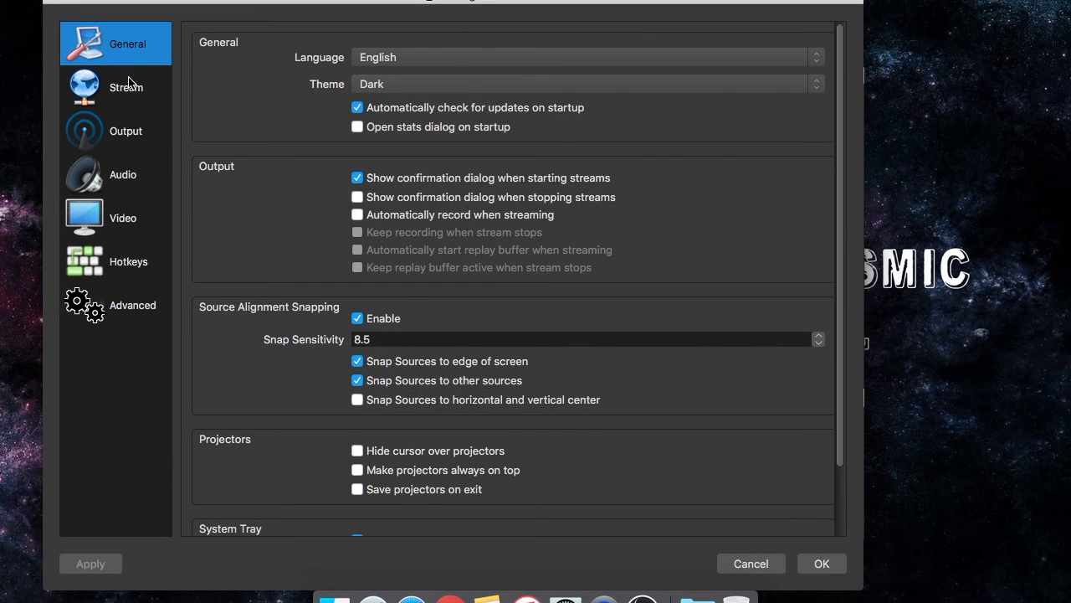
left_click(125, 131)
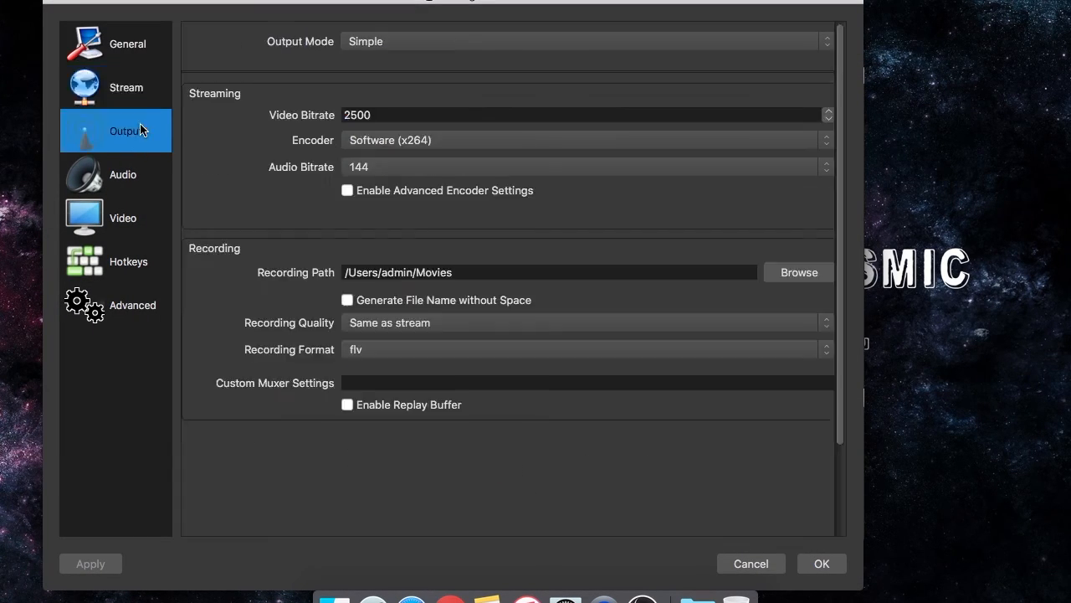
left_click(123, 218)
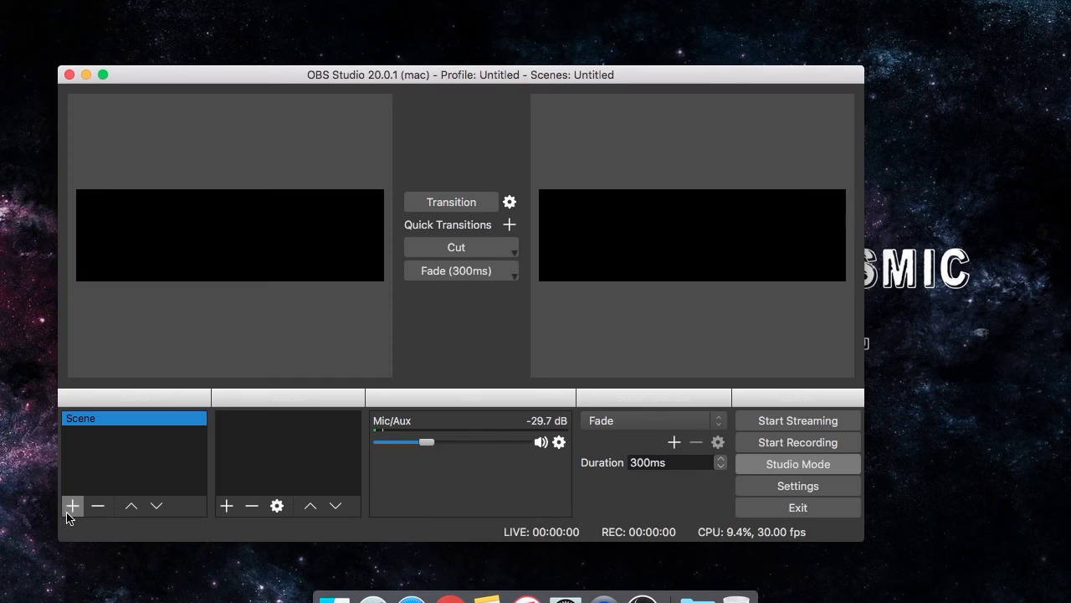
Cancel adding a new scene so only 'Scene' remains, then open Launchpad from the Dock.
left_click(72, 505)
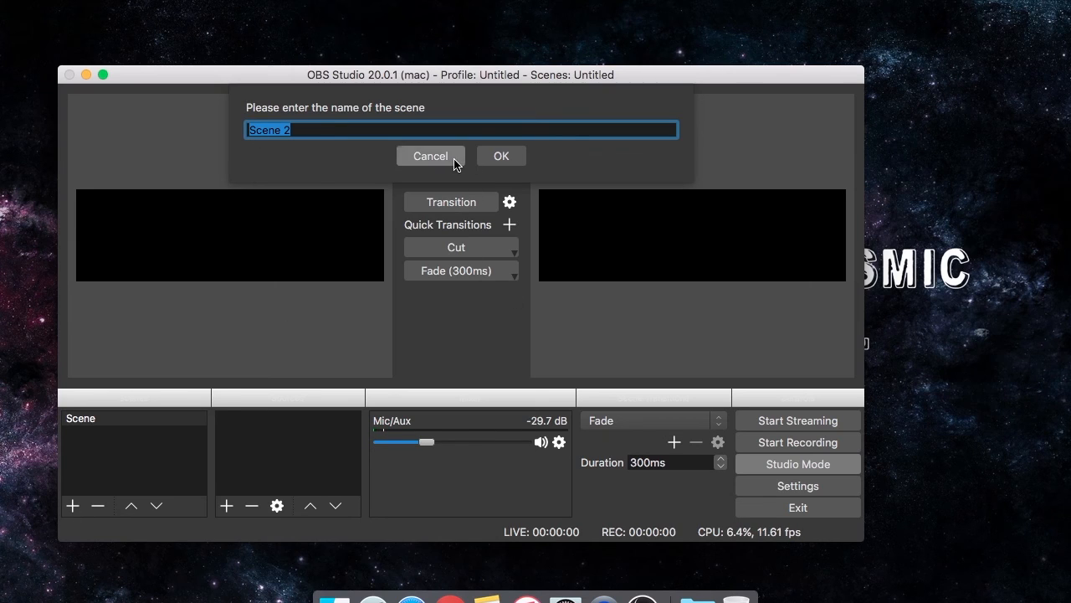
left_click(430, 155)
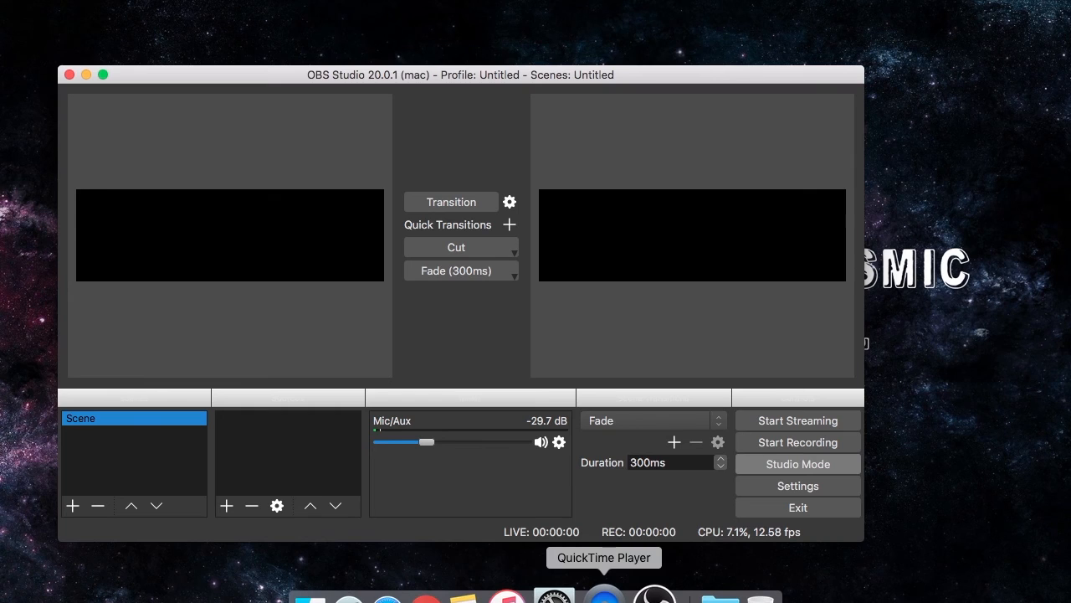
left_click(376, 594)
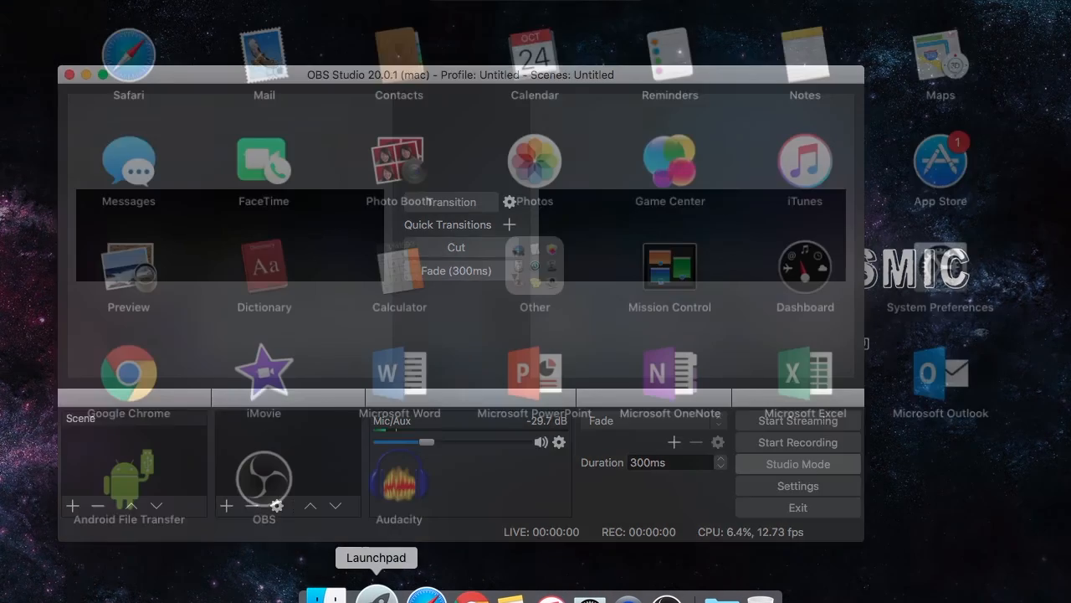